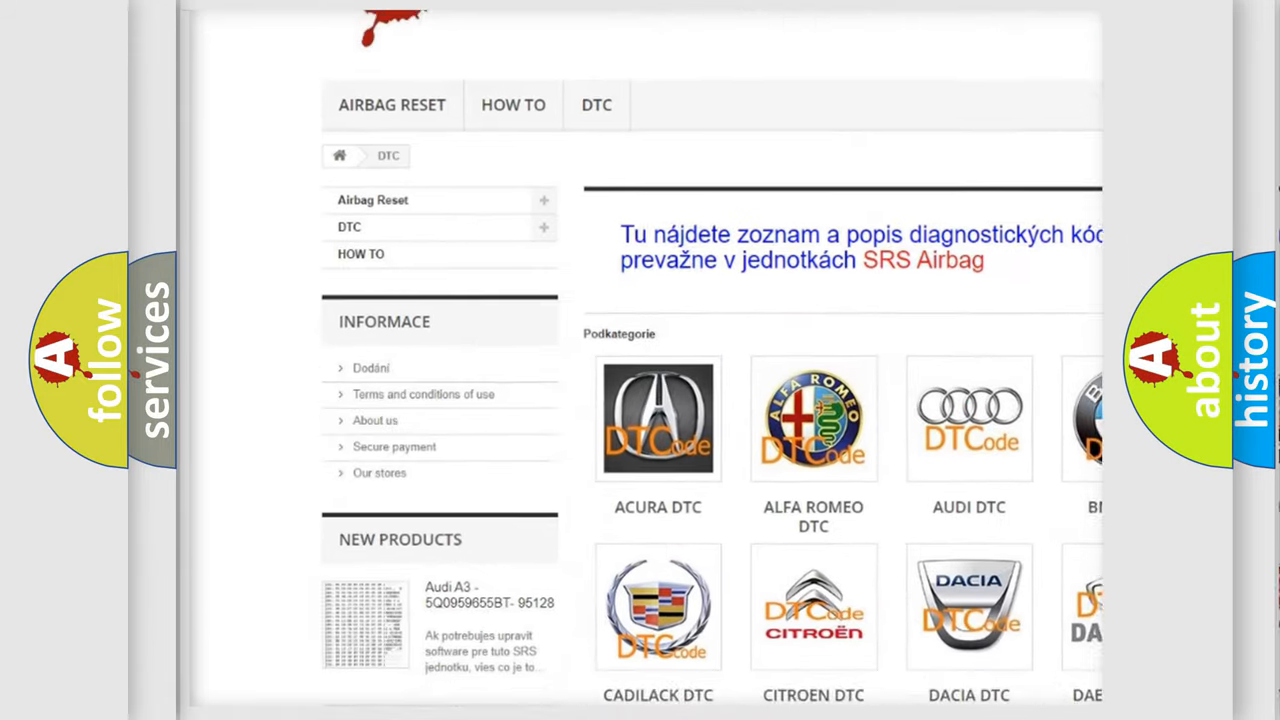
{"action": "scroll", "scroll_direction": "down", "scroll_amount": 3}
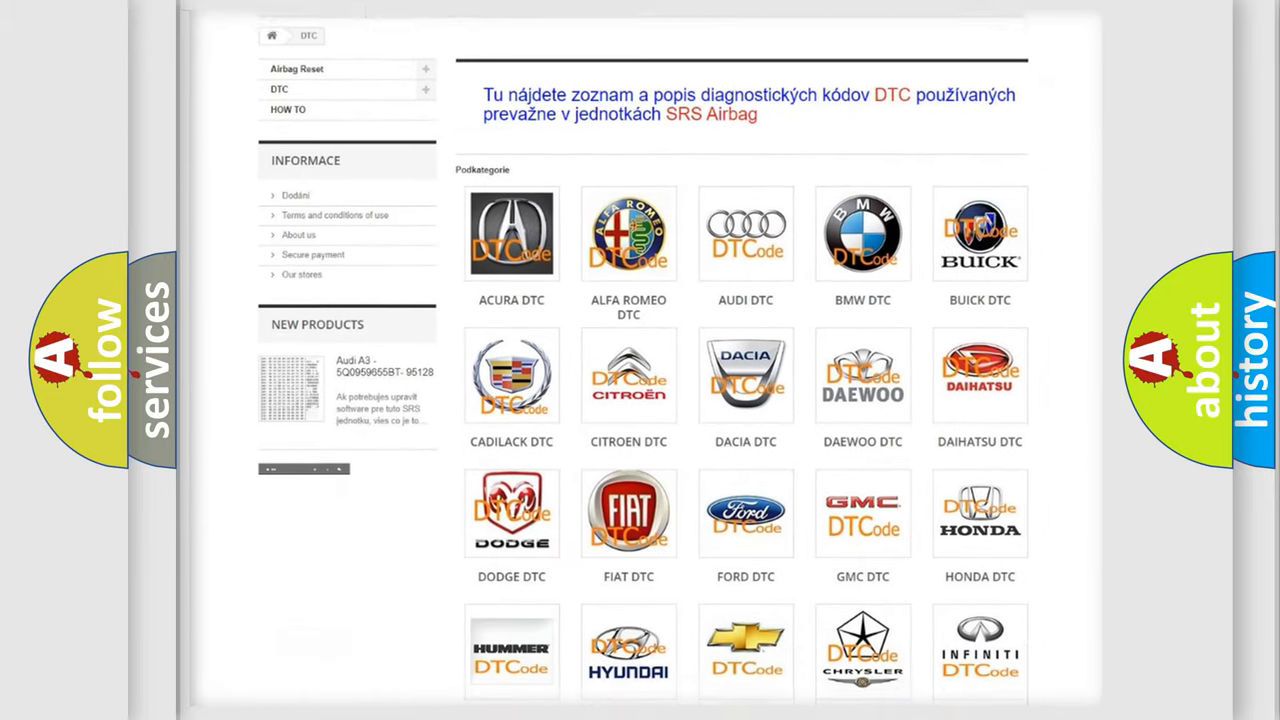
{"action": "scroll", "scroll_direction": "down", "scroll_amount": 3}
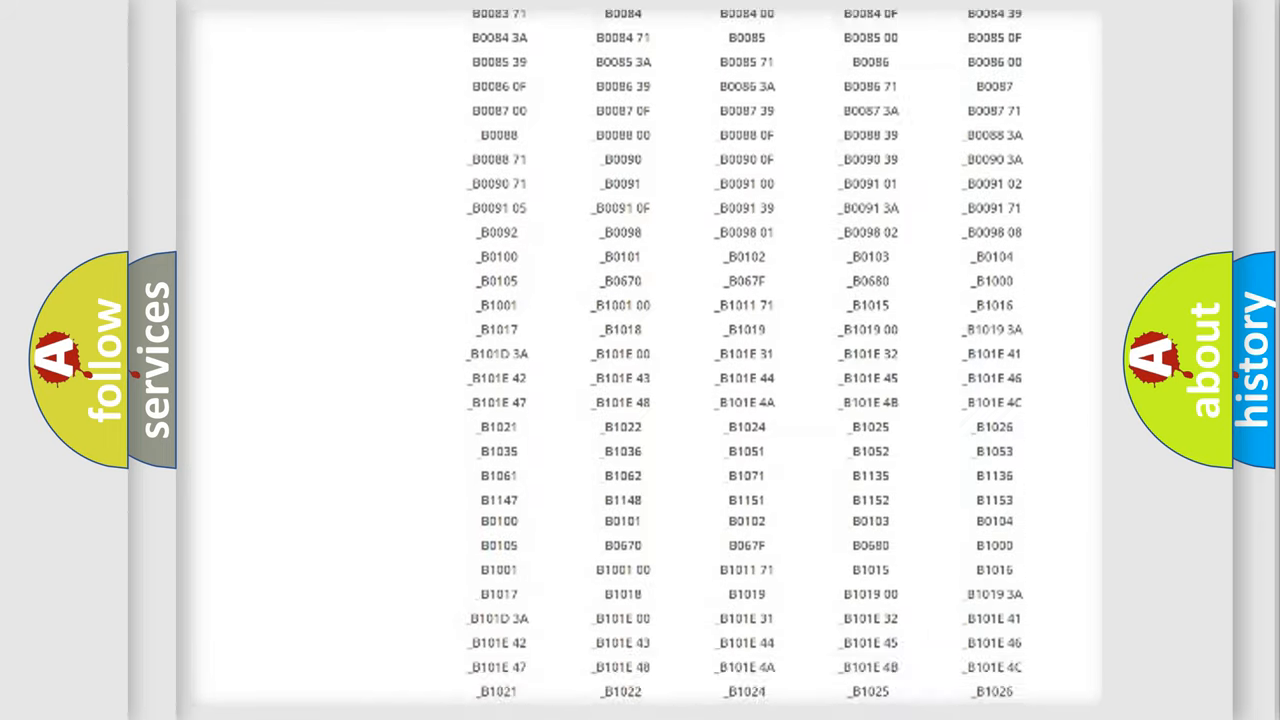
{"action": "scroll", "scroll_direction": "down", "scroll_amount": 3}
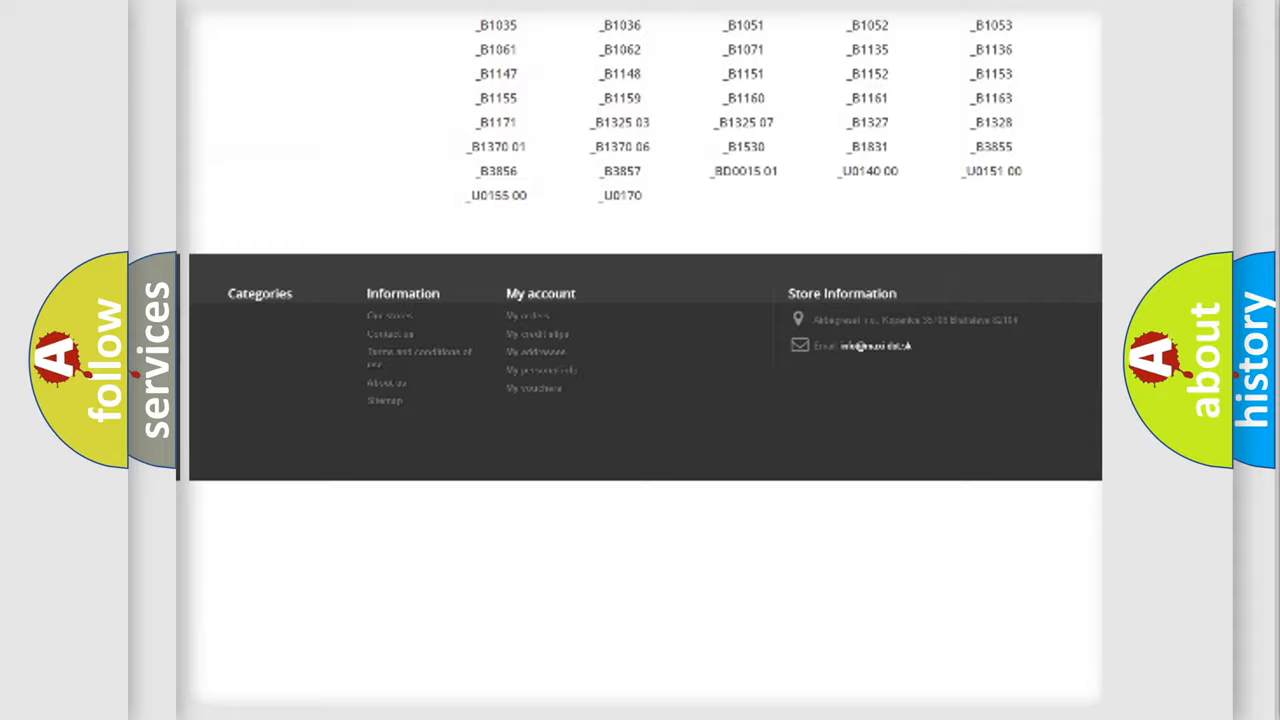
{"action": "scroll", "scroll_direction": "up", "scroll_amount": 3}
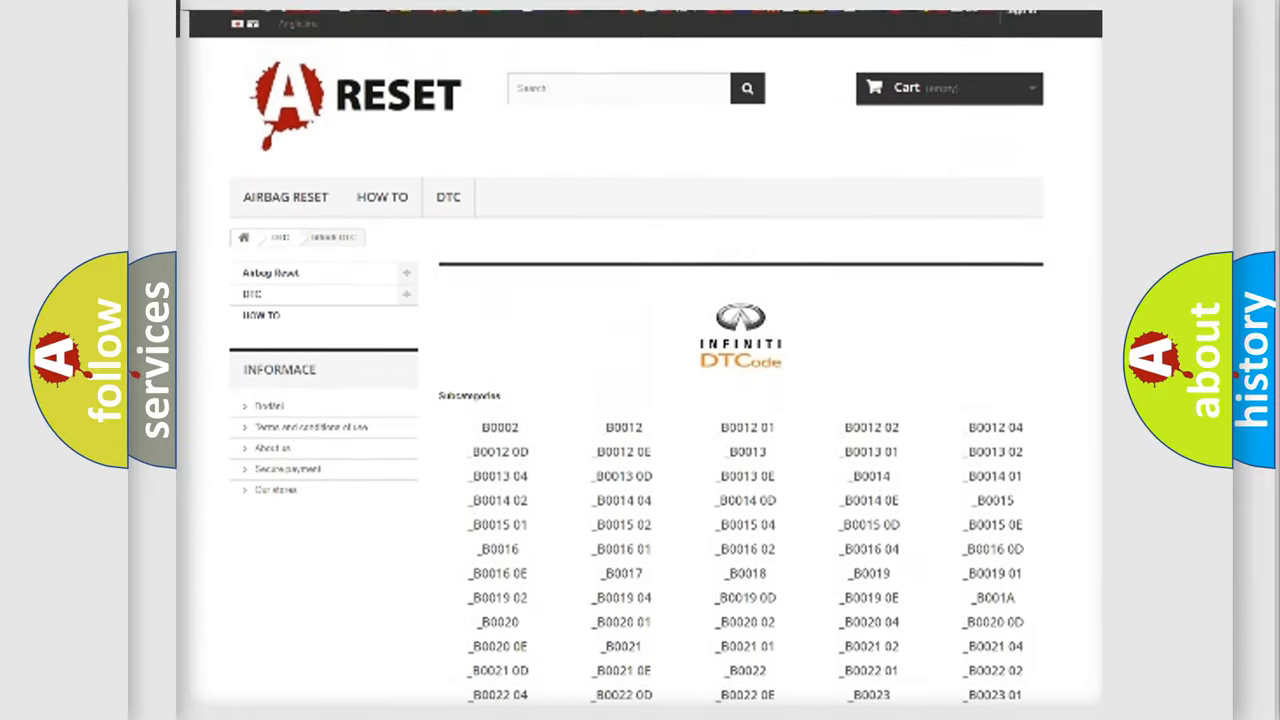